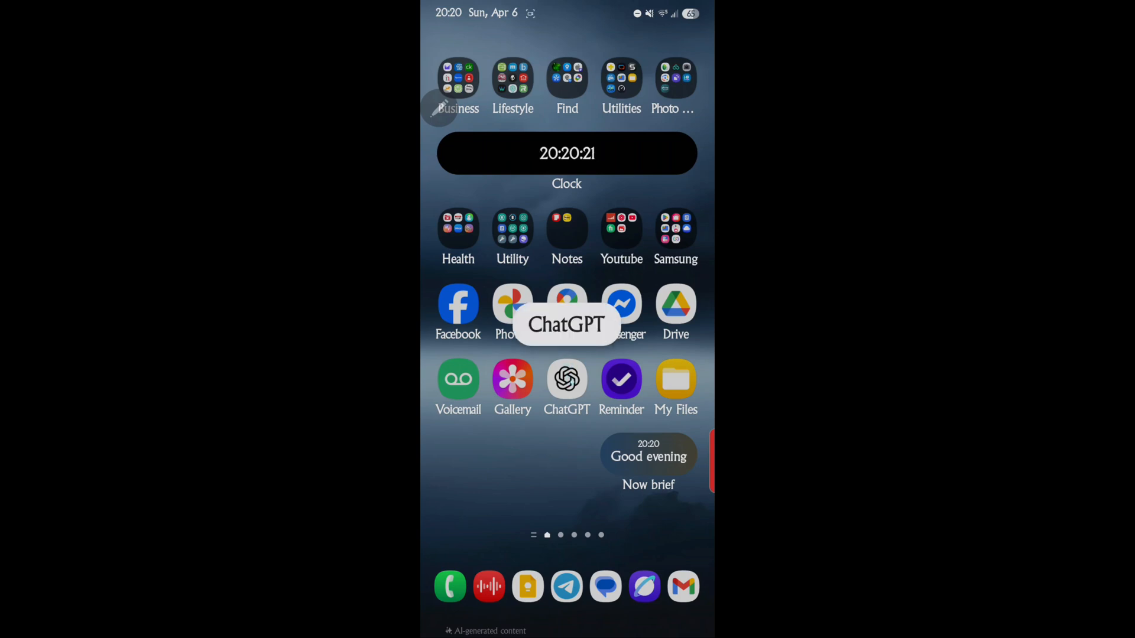
Step: Launch ChatGPT from the home screen and start a new empty chat from the sidebar
{"action": "left_click", "coordinate": [566, 378]}
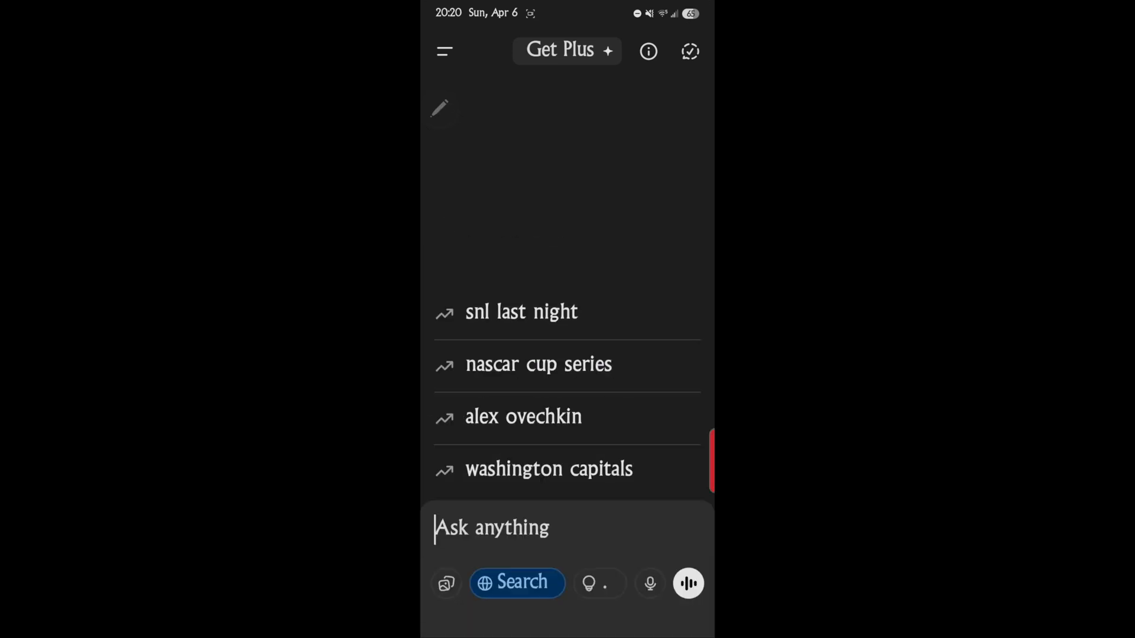
{"action": "left_click", "coordinate": [445, 51]}
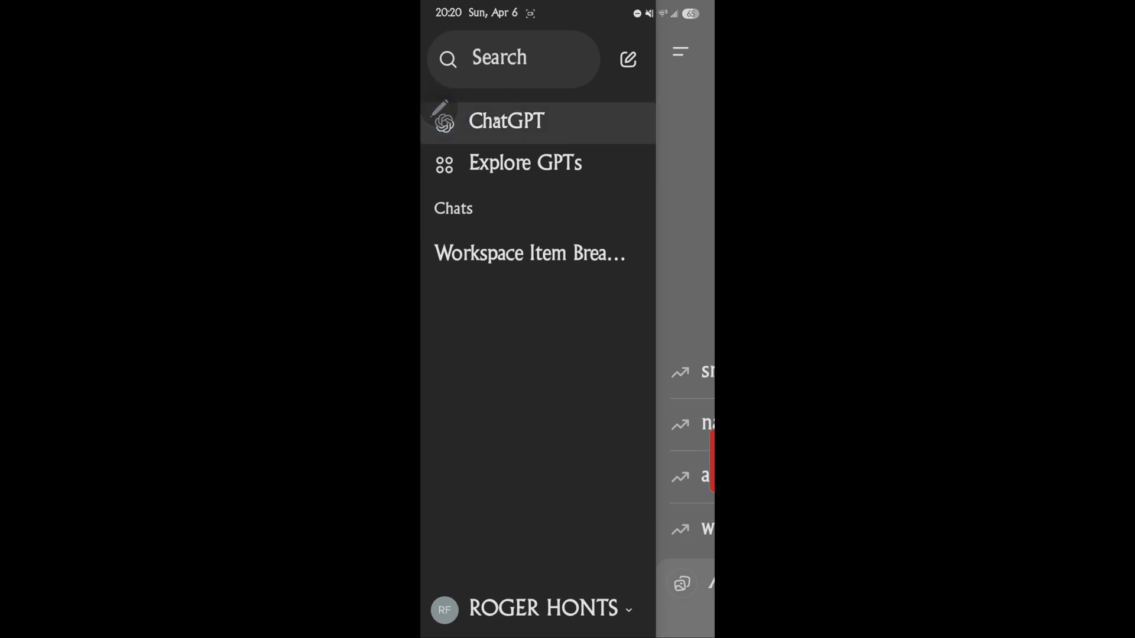
{"action": "left_click", "coordinate": [506, 120]}
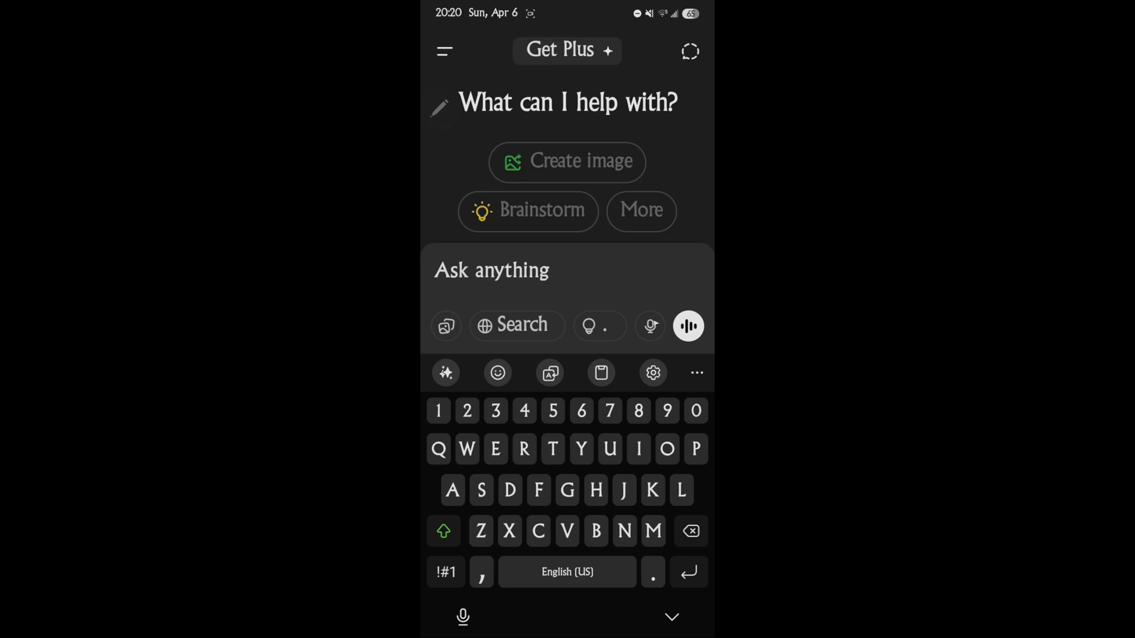
{"action": "left_click", "coordinate": [492, 269]}
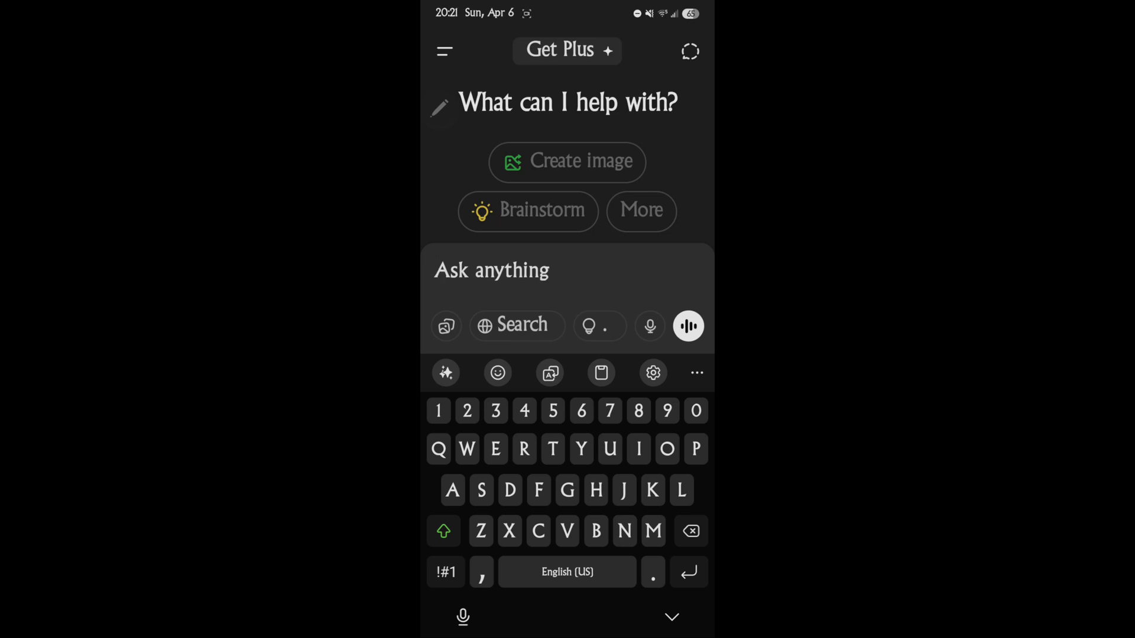
{"action": "left_click", "coordinate": [492, 270]}
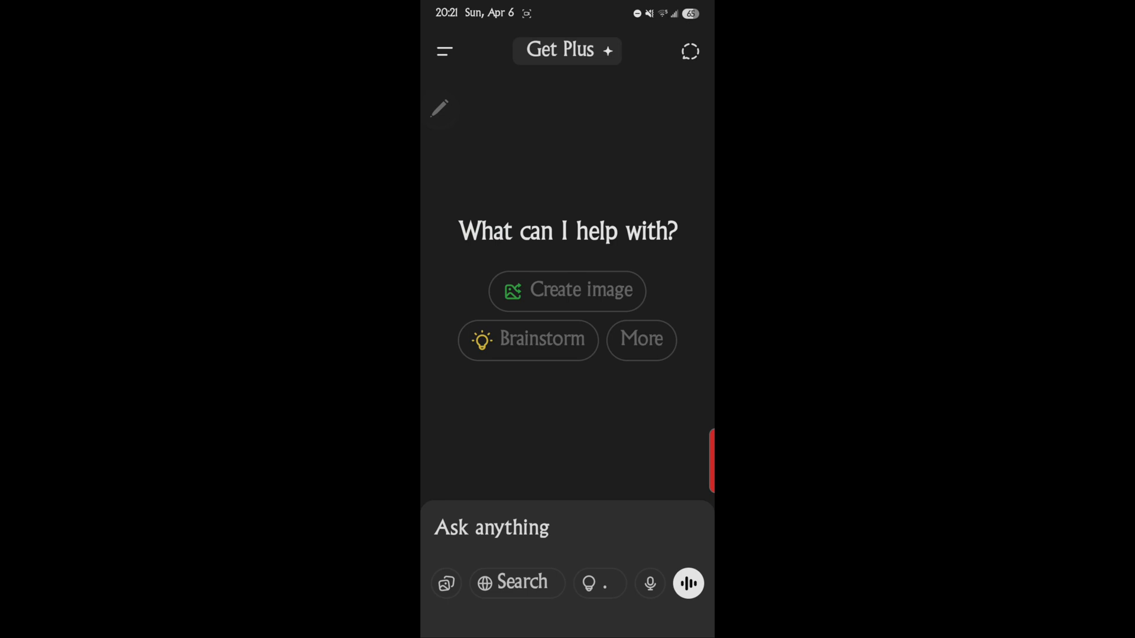
Step: Reopen the 'Workspace Item Breakdown' chat from the sidebar's list of past chats
{"action": "left_click", "coordinate": [443, 51]}
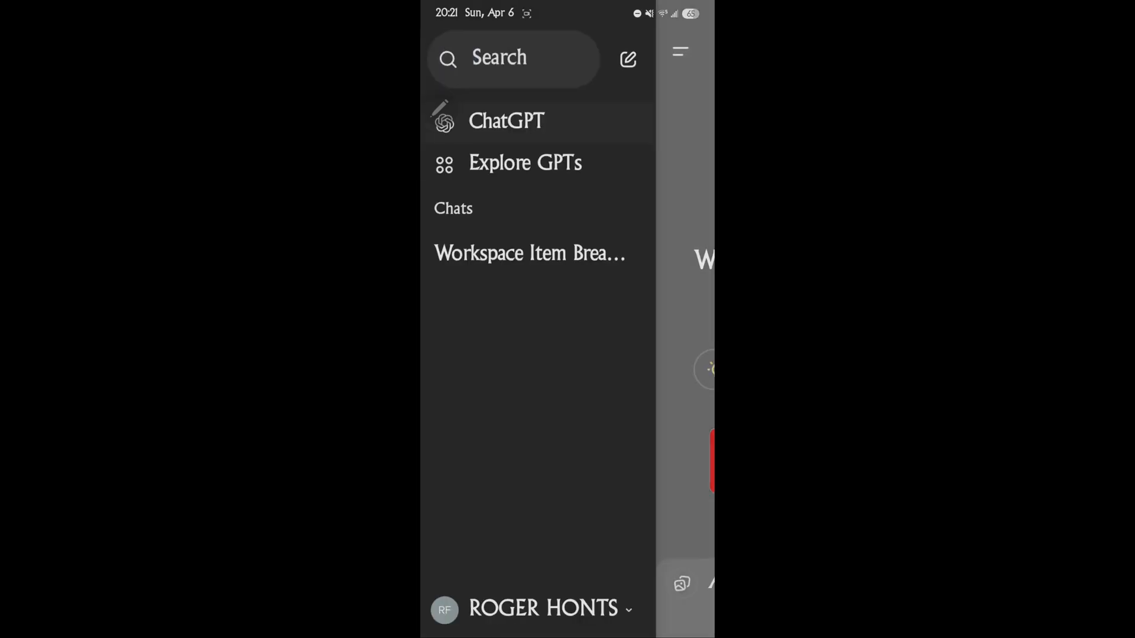
{"action": "left_click", "coordinate": [530, 254]}
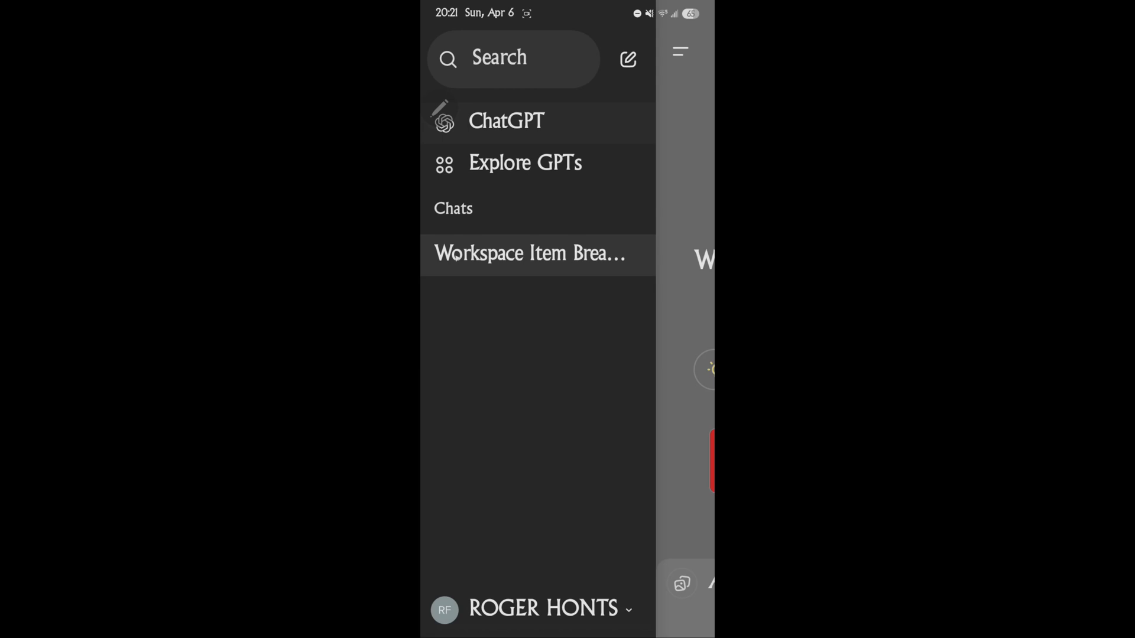
{"action": "left_click", "coordinate": [529, 254]}
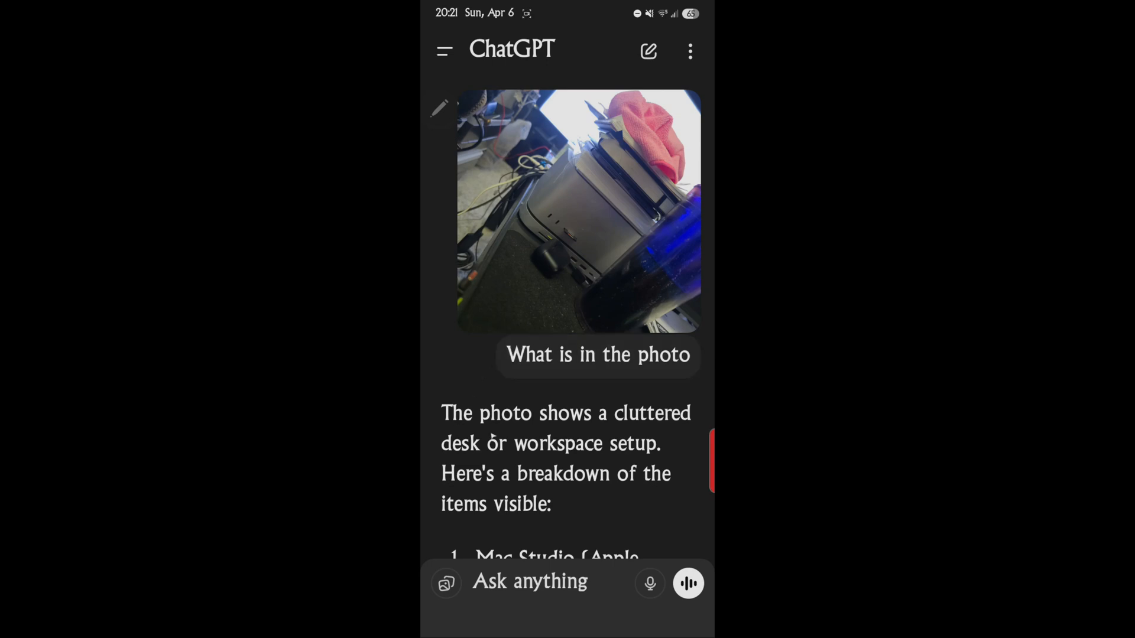
{"action": "scroll", "scroll_direction": "down", "scroll_amount": 3}
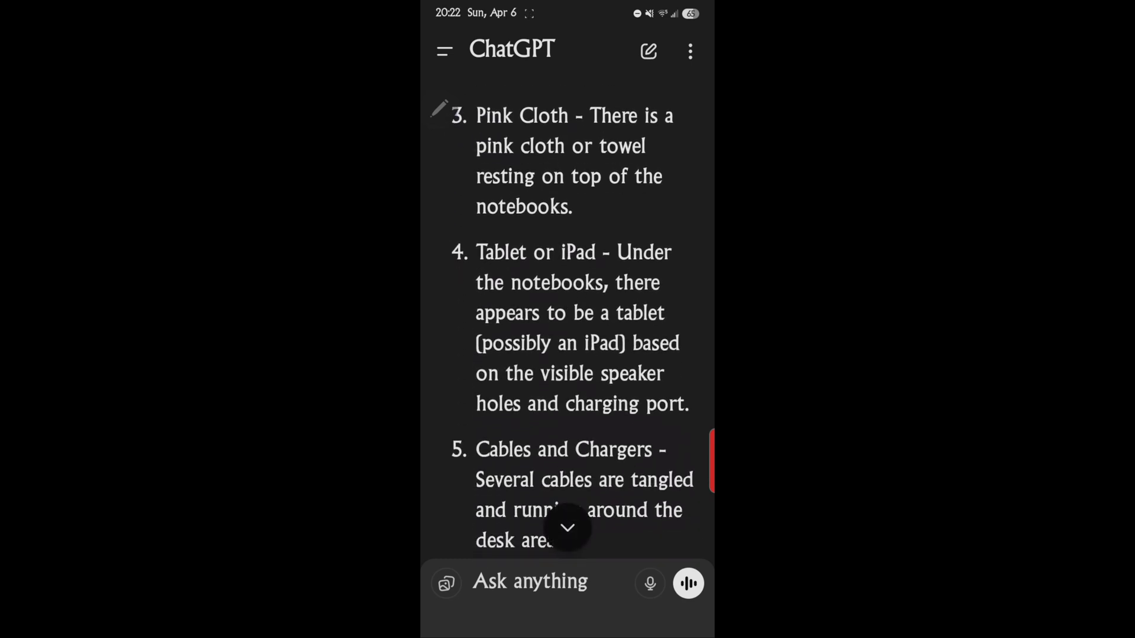
{"action": "left_click", "coordinate": [567, 527]}
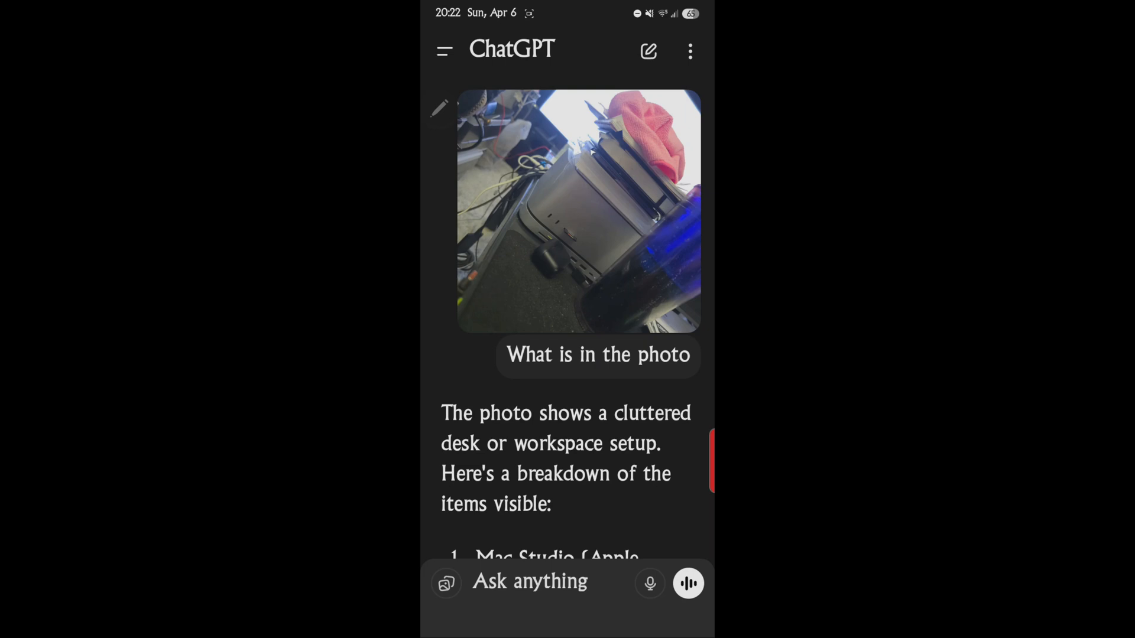
{"action": "scroll", "scroll_direction": "down", "scroll_amount": 3}
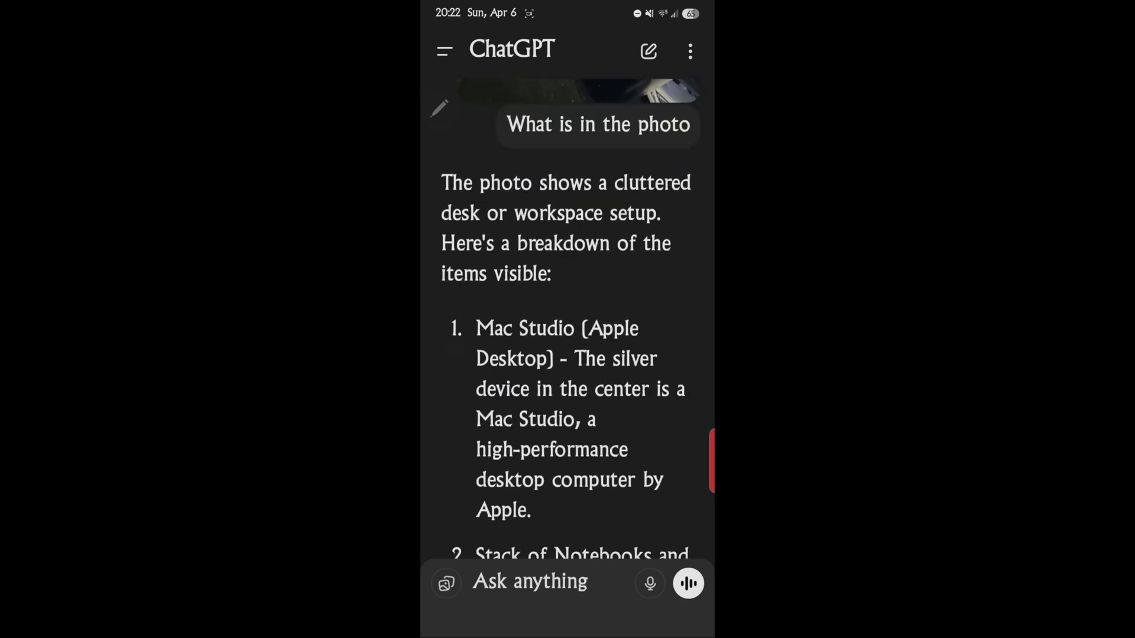
{"action": "scroll", "scroll_direction": "down", "scroll_amount": 3}
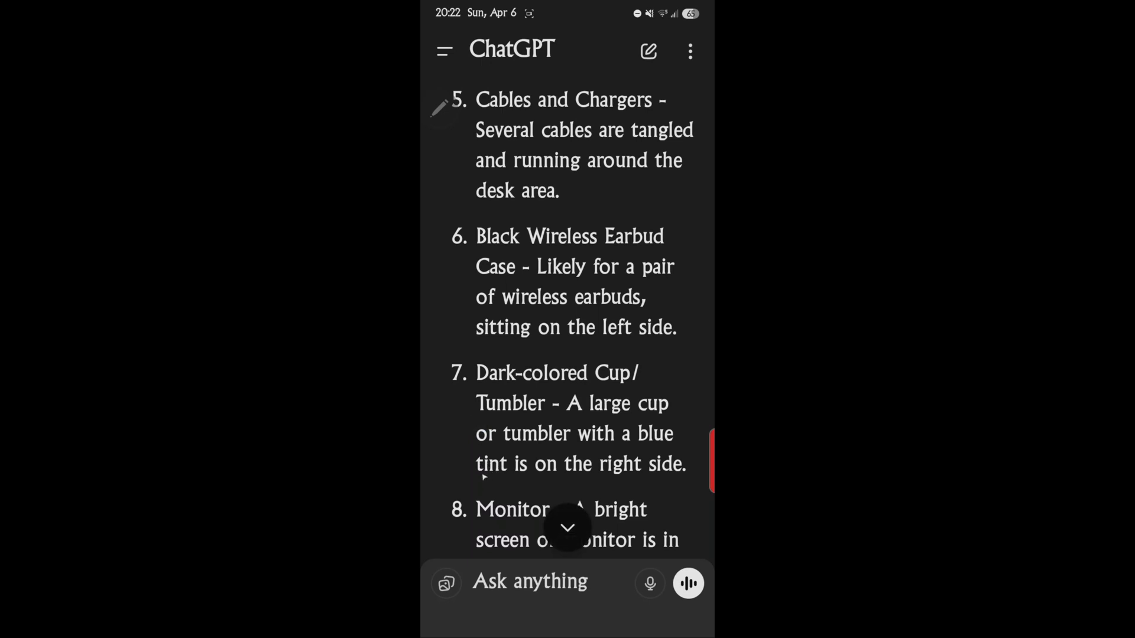
{"action": "scroll", "scroll_direction": "down", "scroll_amount": 3}
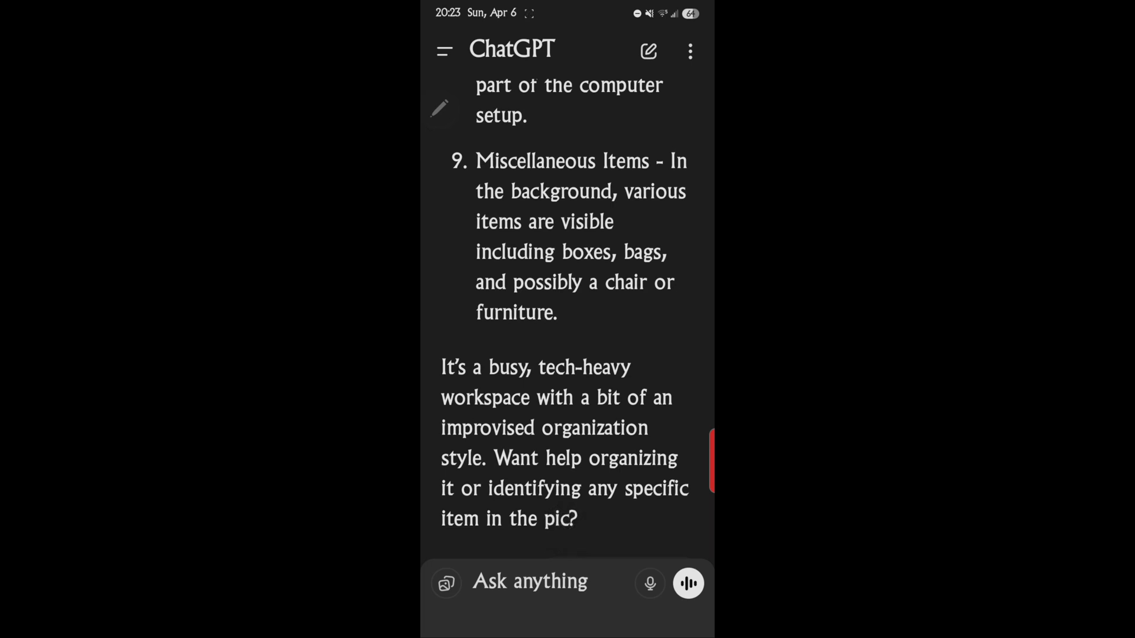
{"action": "scroll", "scroll_direction": "down", "scroll_amount": 3}
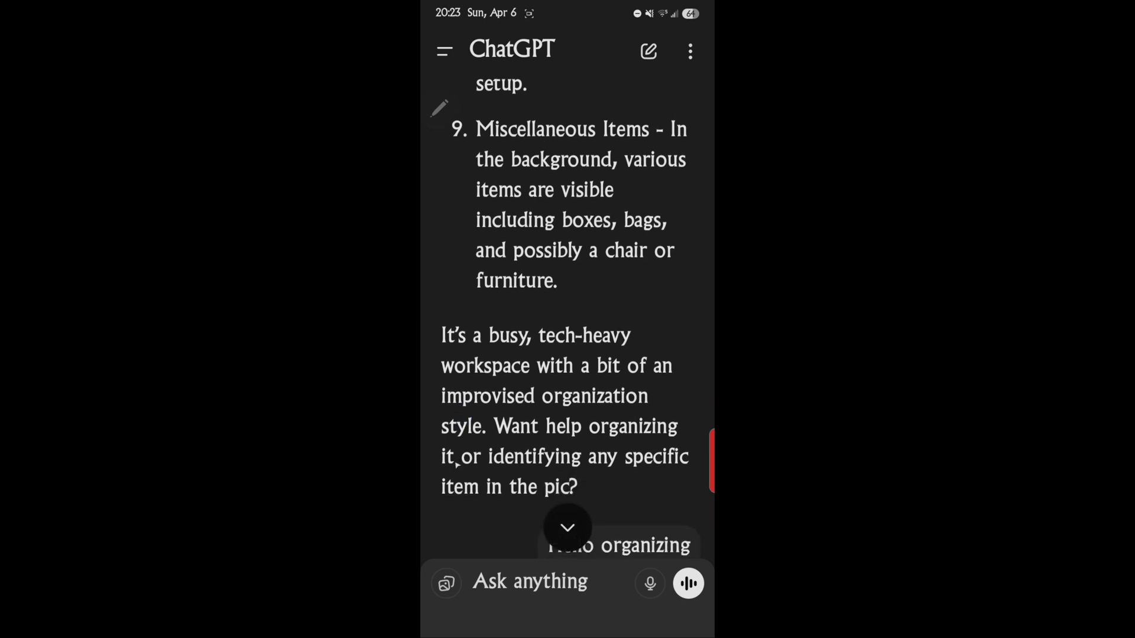
{"action": "left_click", "coordinate": [567, 527]}
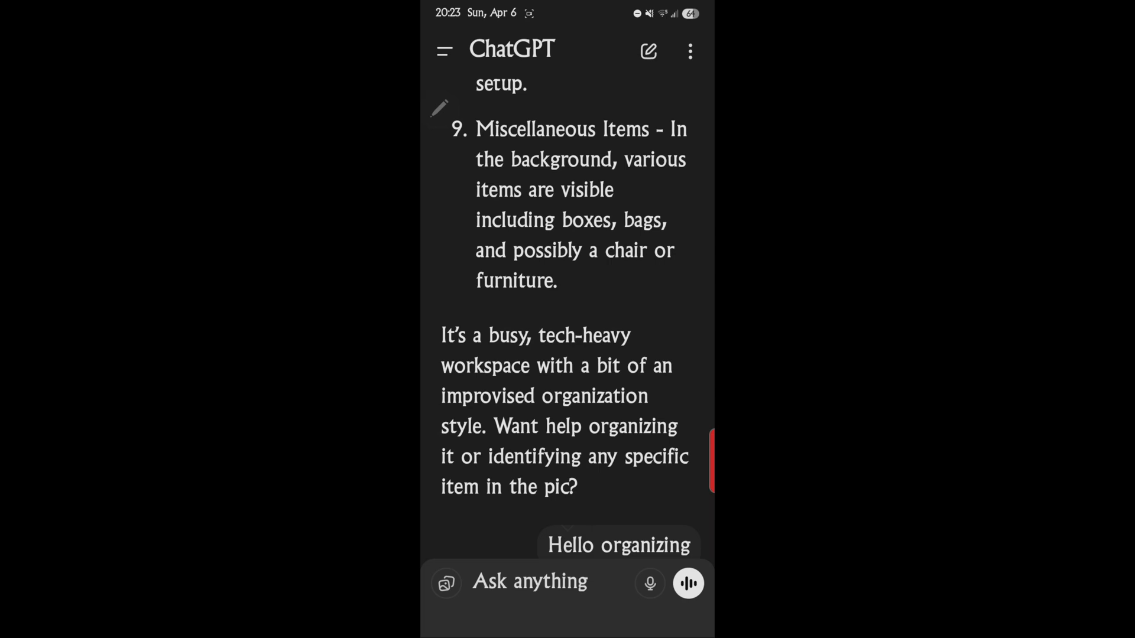
{"action": "scroll", "scroll_direction": "down", "scroll_amount": 3}
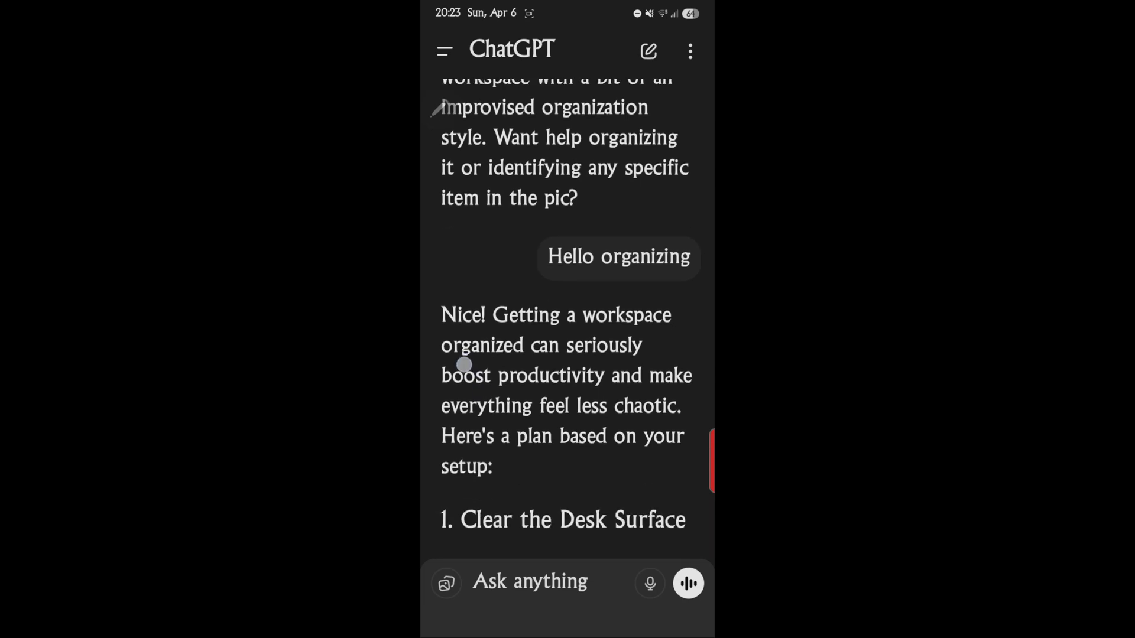
{"action": "scroll", "scroll_direction": "down", "scroll_amount": 3}
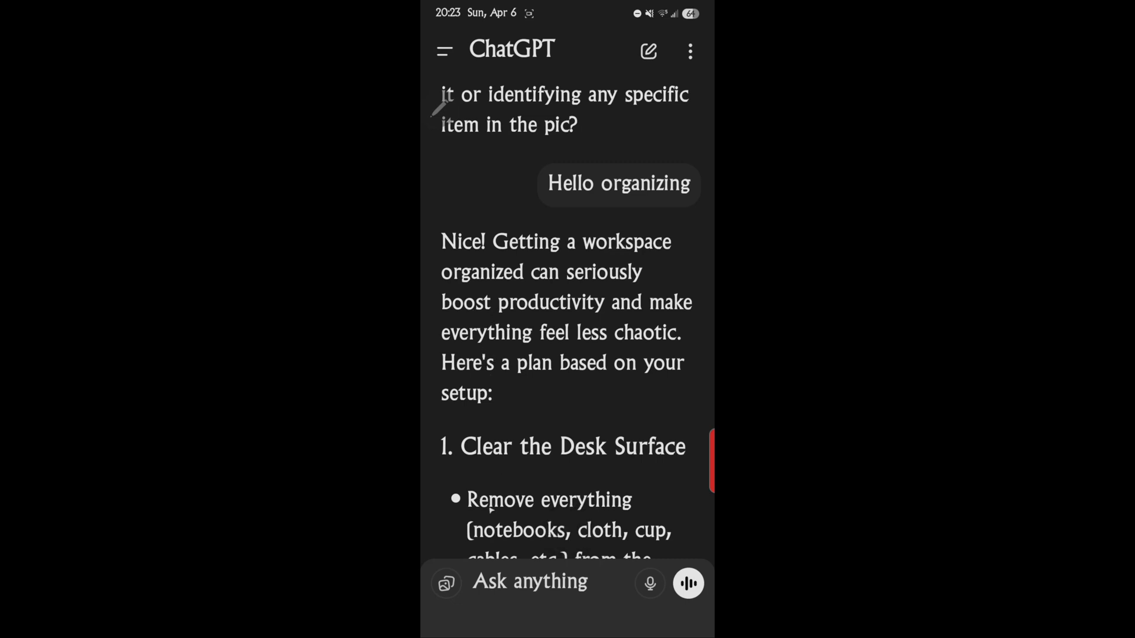
{"action": "scroll", "scroll_direction": "down", "scroll_amount": 3}
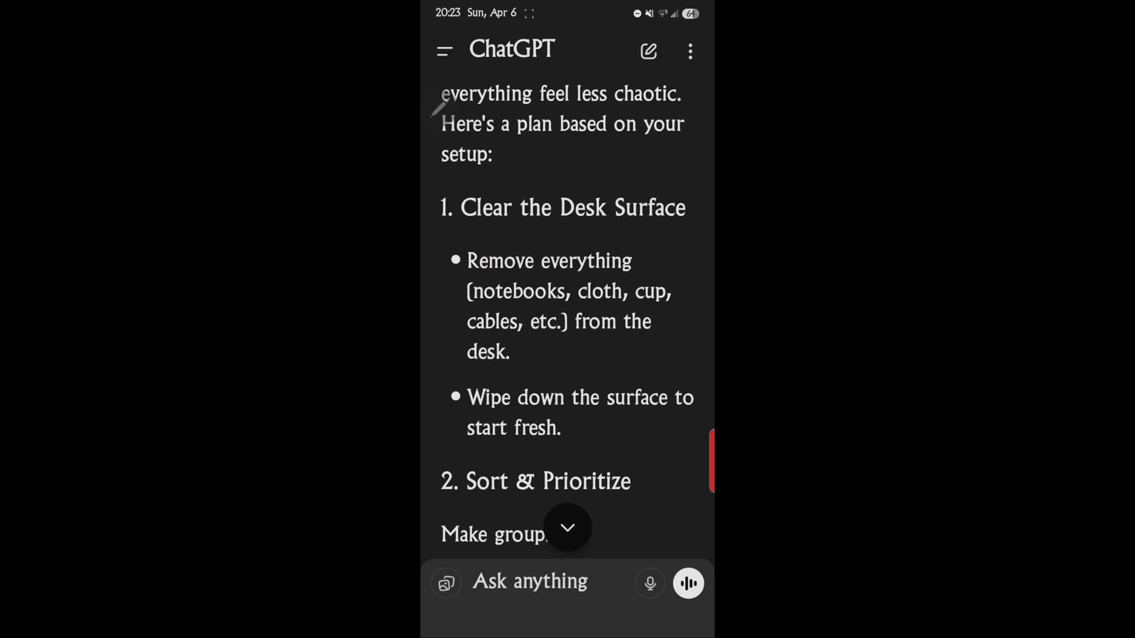
{"action": "scroll", "scroll_direction": "down", "scroll_amount": 3}
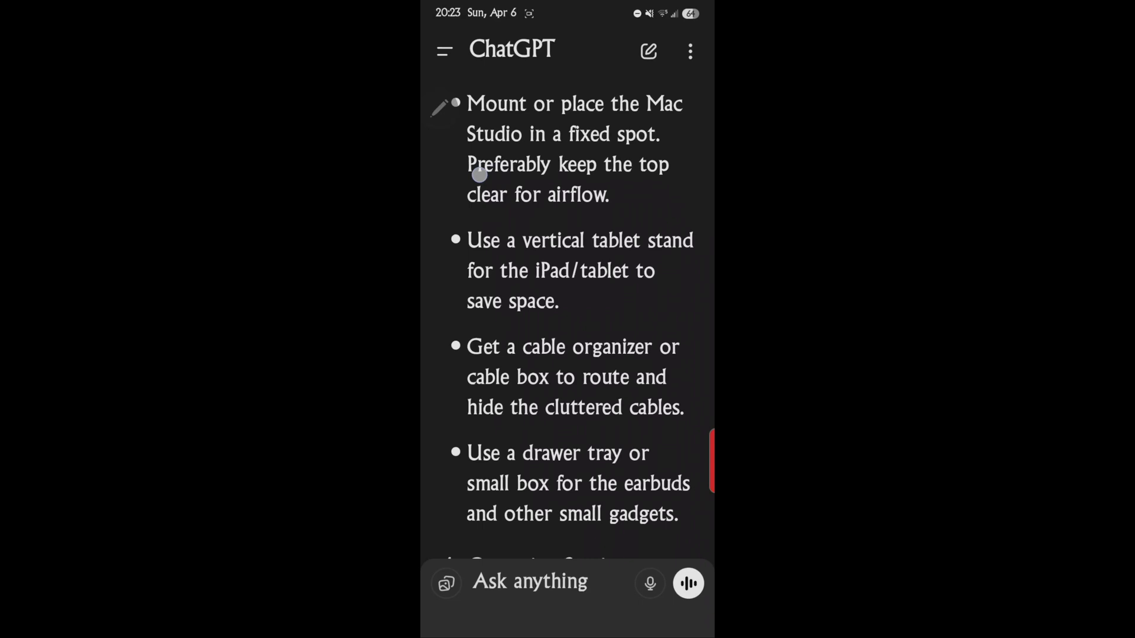
{"action": "scroll", "scroll_direction": "down", "scroll_amount": 3}
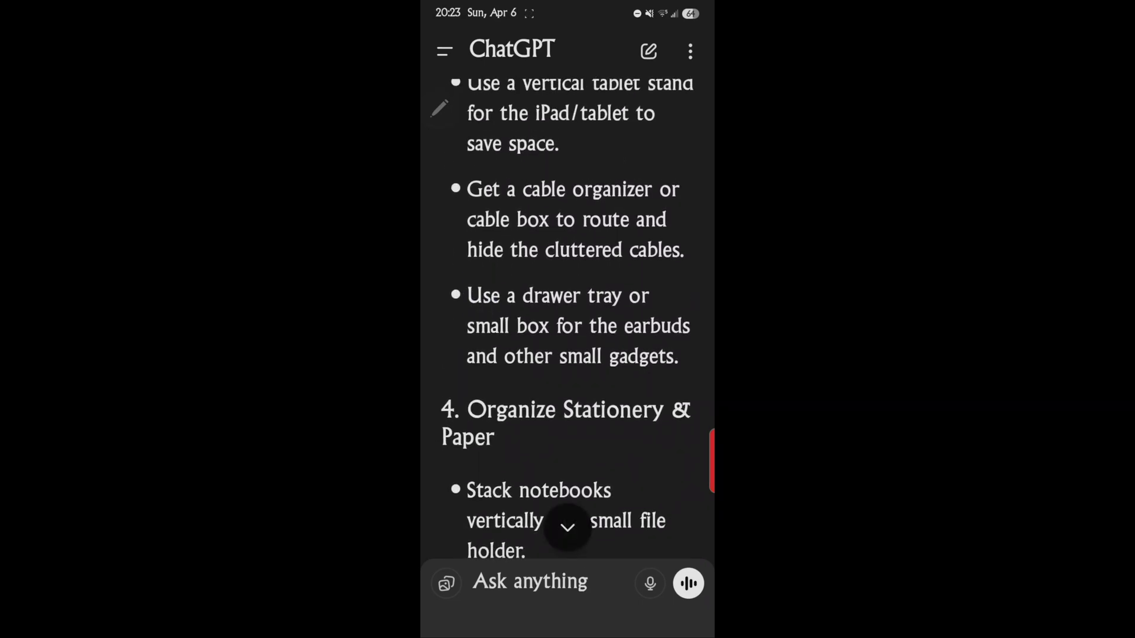
{"action": "scroll", "scroll_direction": "down", "scroll_amount": 3}
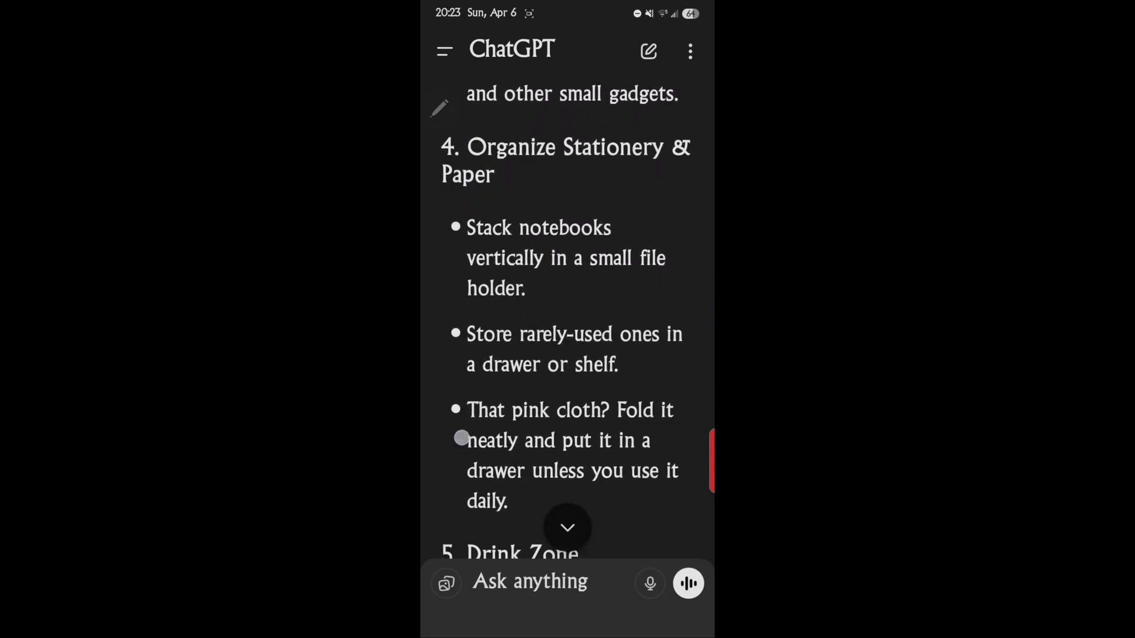
{"action": "scroll", "scroll_direction": "down", "scroll_amount": 3}
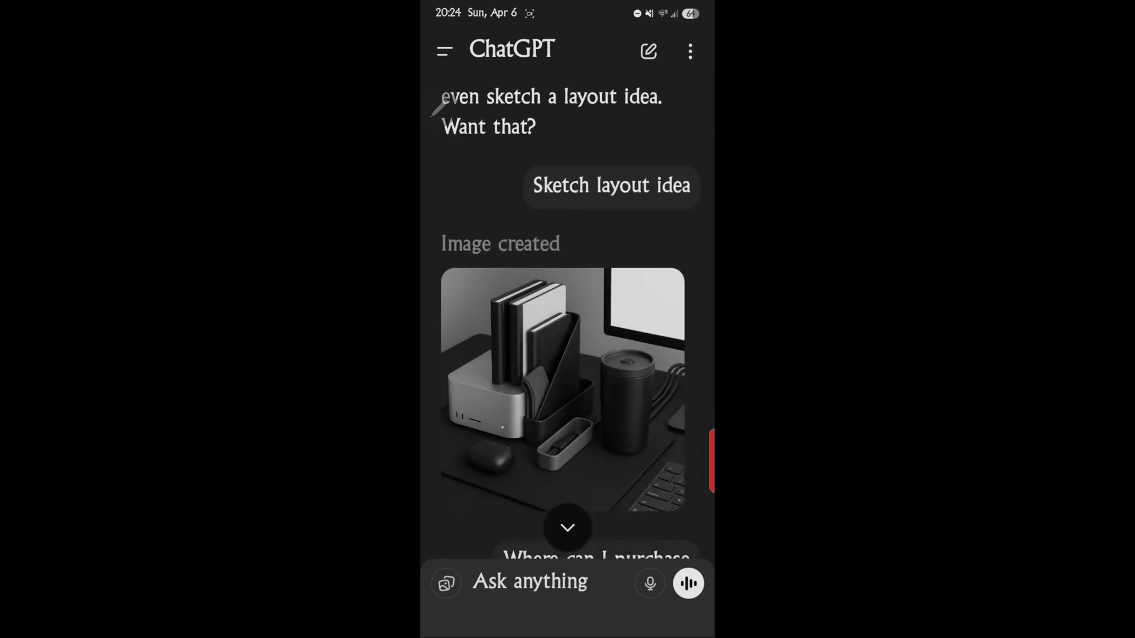
{"action": "scroll", "scroll_direction": "up", "scroll_amount": 3}
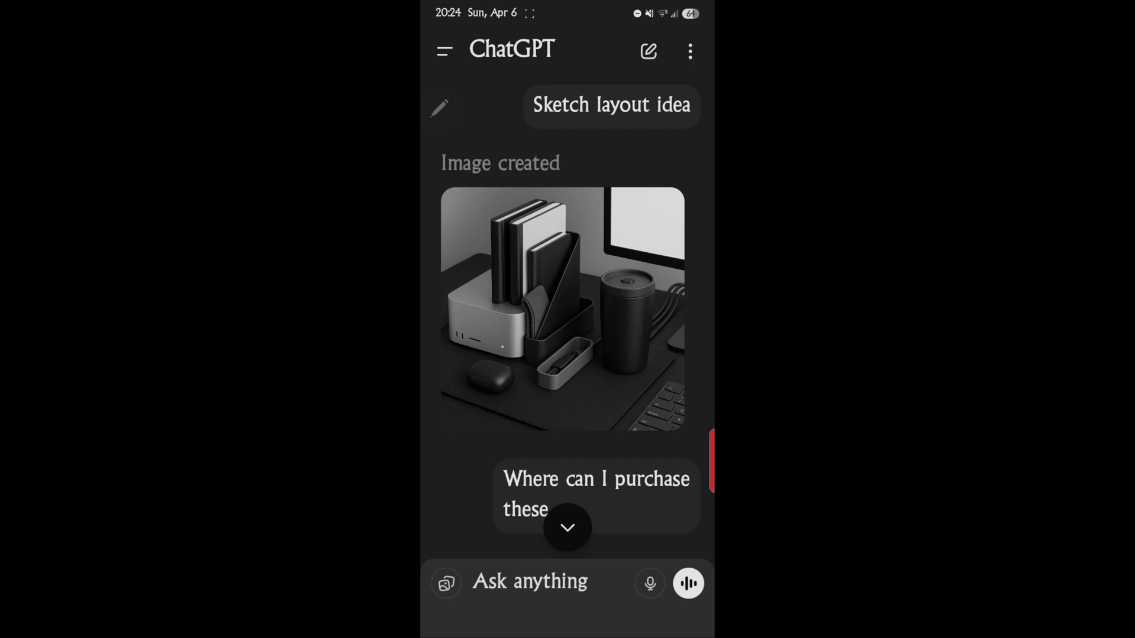
{"action": "scroll", "scroll_direction": "down", "scroll_amount": 3}
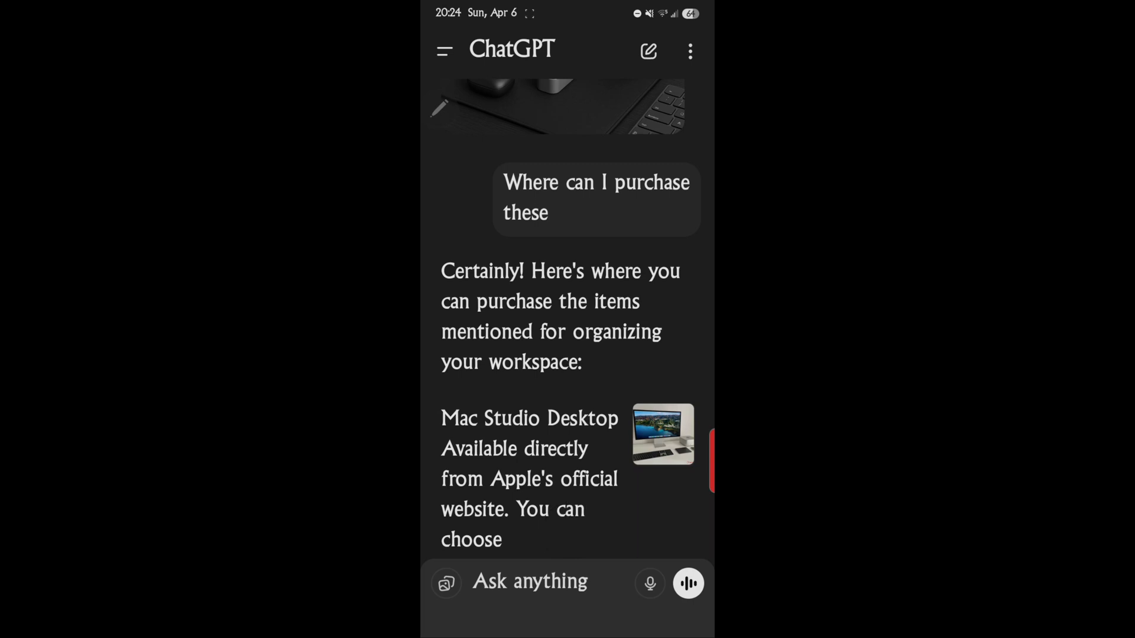
{"action": "scroll", "scroll_direction": "down", "scroll_amount": 3}
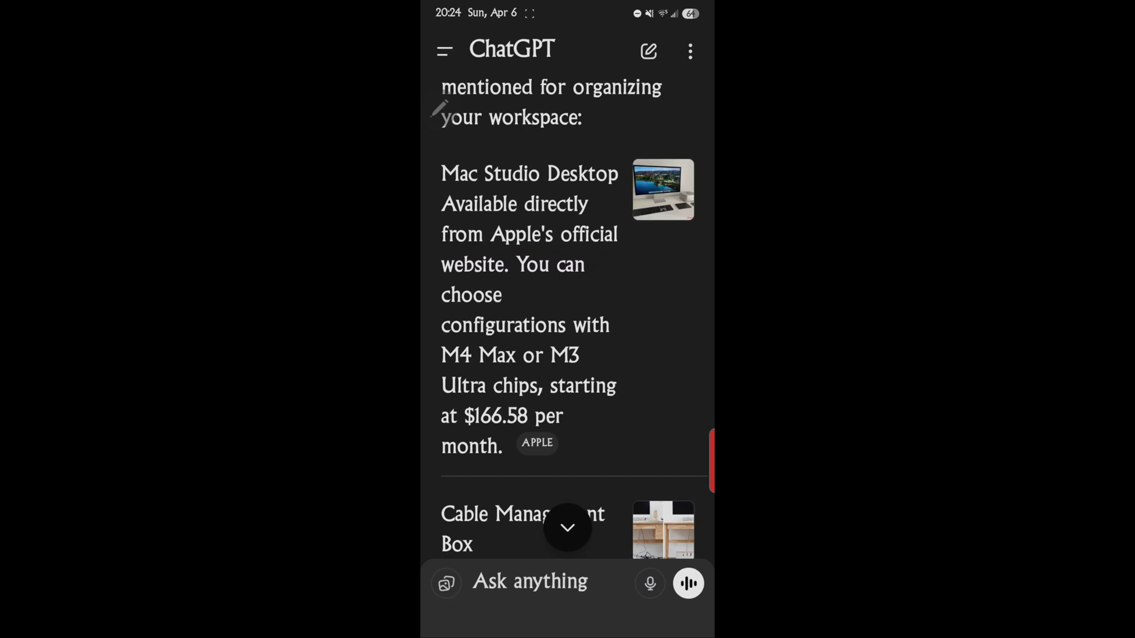
{"action": "scroll", "scroll_direction": "down", "scroll_amount": 3}
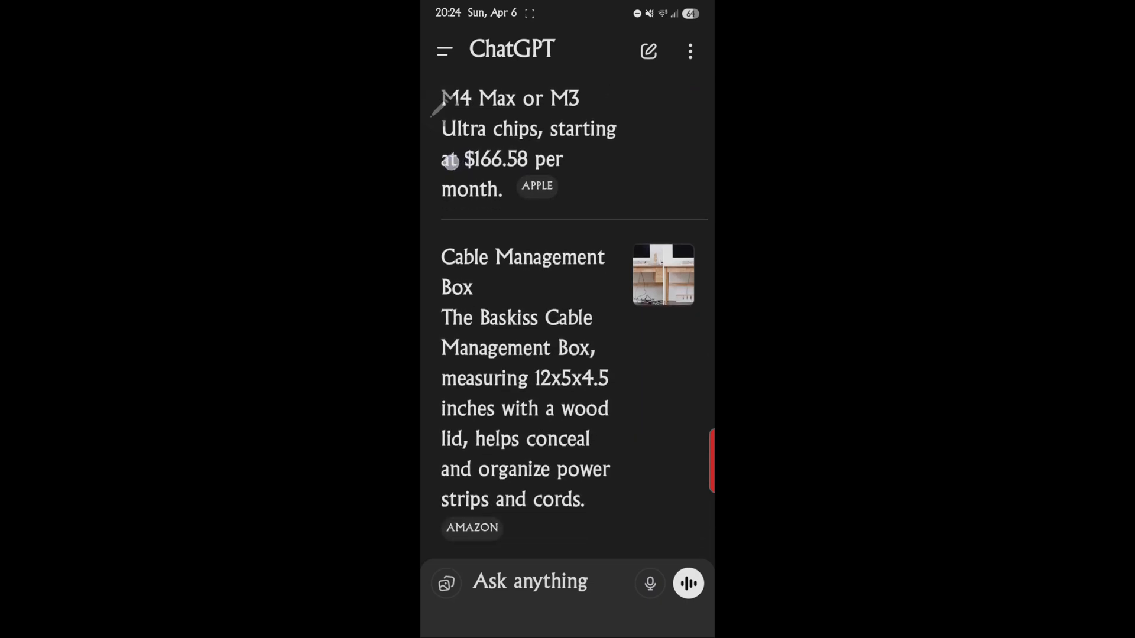
{"action": "scroll", "scroll_direction": "down", "scroll_amount": 3}
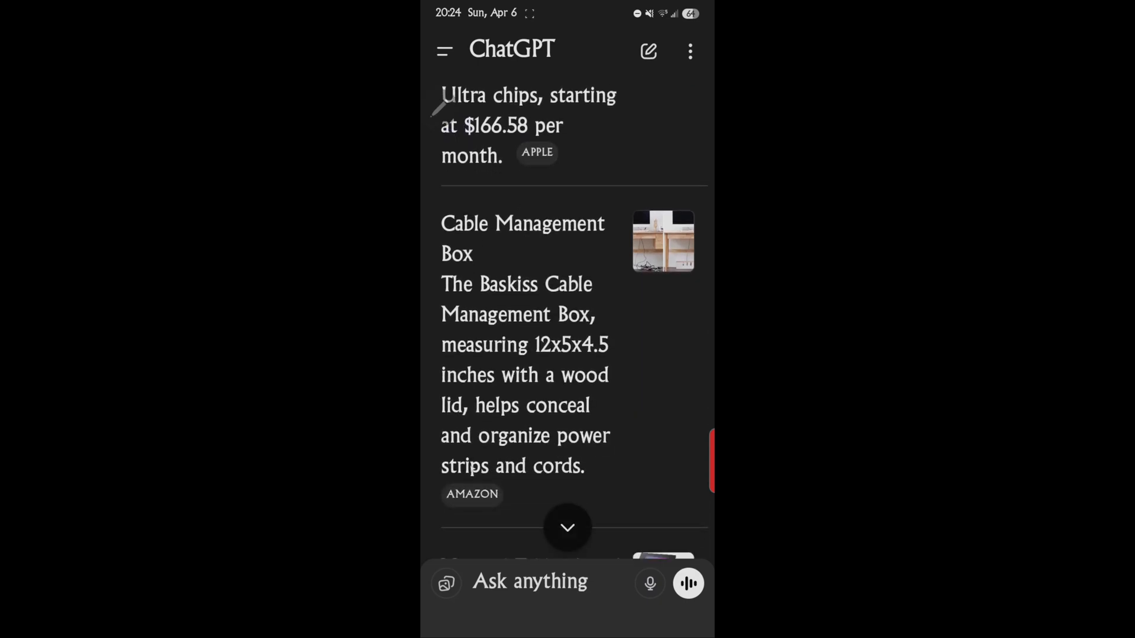
{"action": "left_click", "coordinate": [662, 240]}
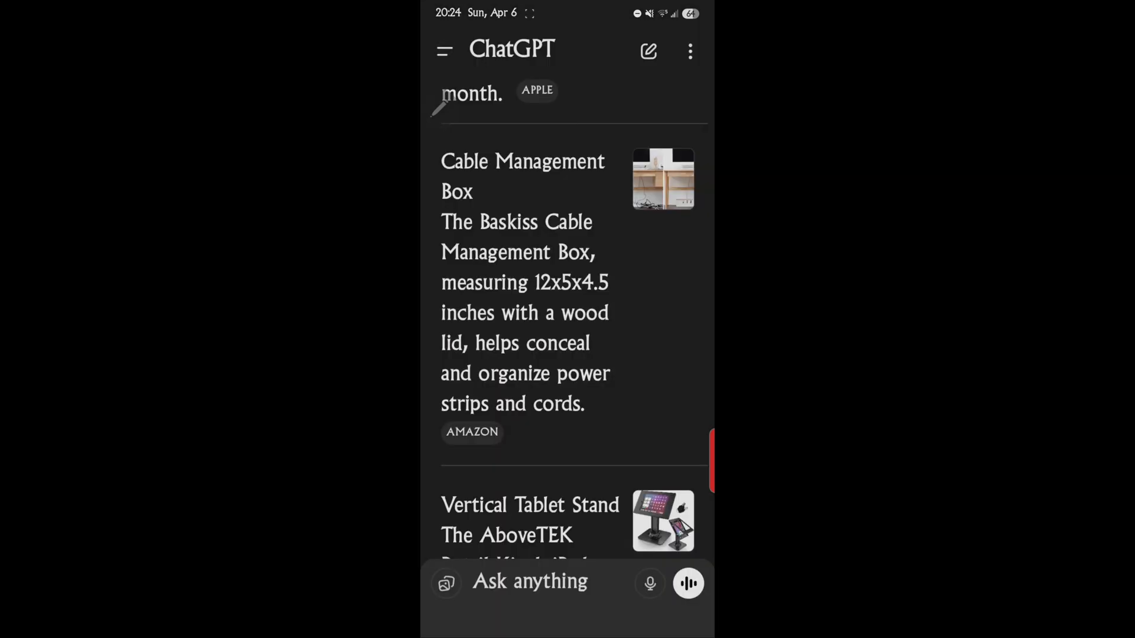
{"action": "left_click", "coordinate": [472, 432]}
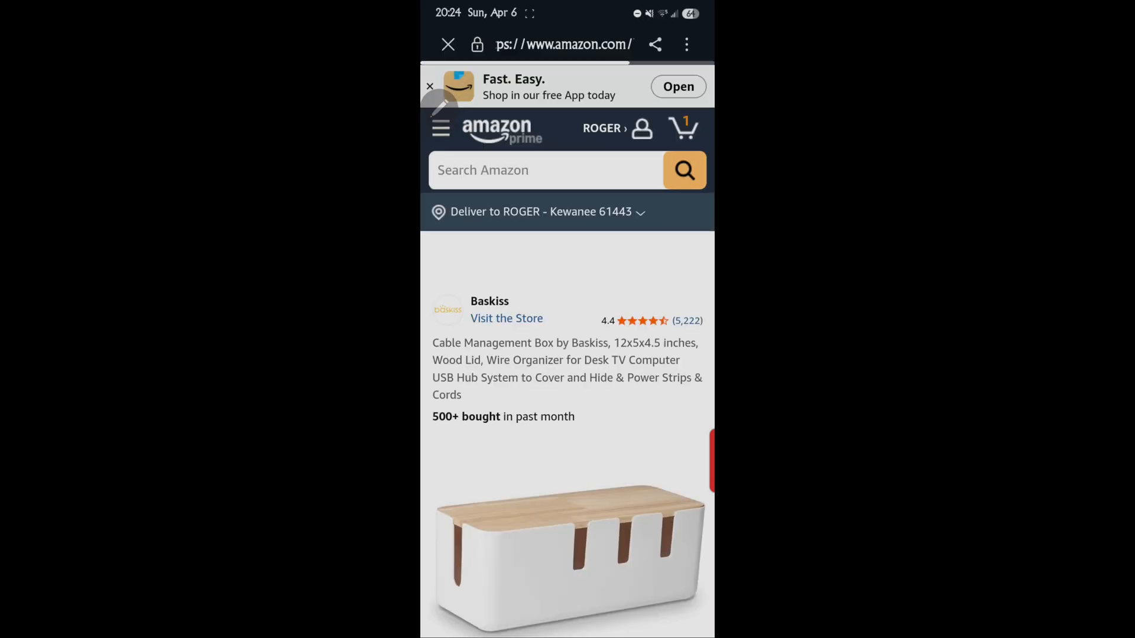
{"action": "scroll", "scroll_direction": "down", "scroll_amount": 3}
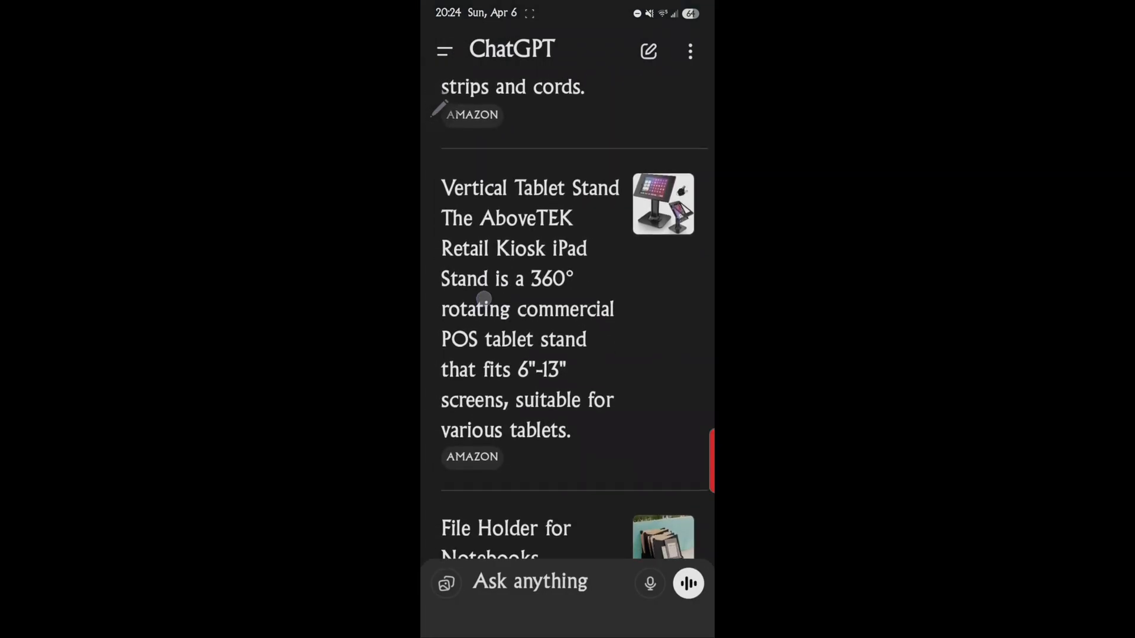
Step: Scroll through the product suggestions to the tumbler and closing note, then return to the saved-chats panel
{"action": "left_click", "coordinate": [471, 456]}
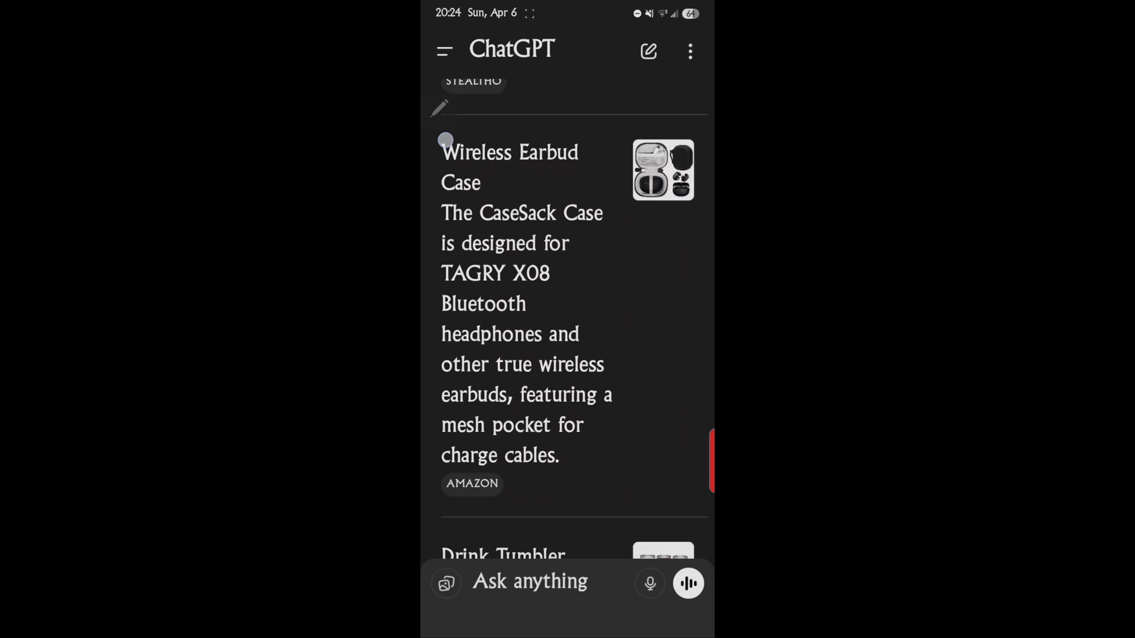
{"action": "scroll", "scroll_direction": "down", "scroll_amount": 3}
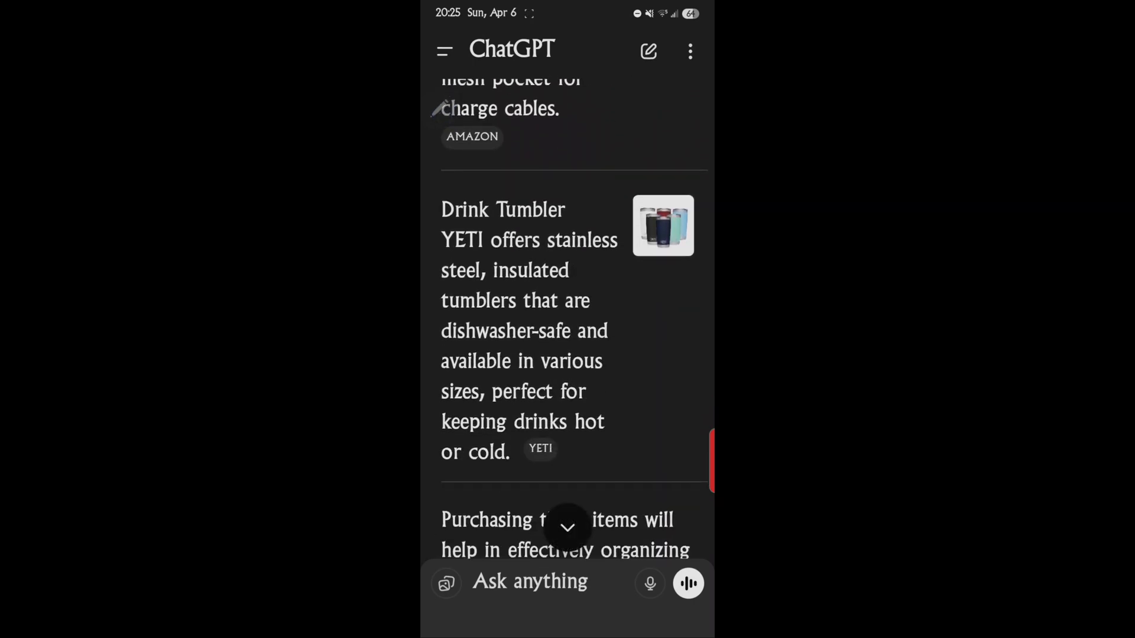
{"action": "scroll", "scroll_direction": "down", "scroll_amount": 3}
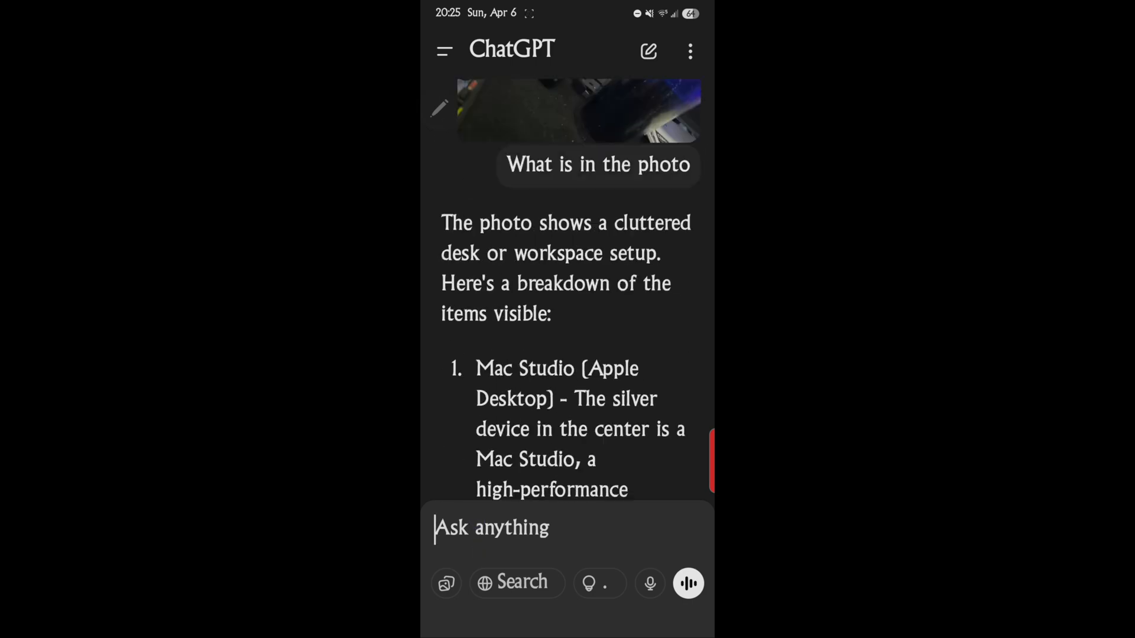
{"action": "scroll", "scroll_direction": "down", "scroll_amount": 3}
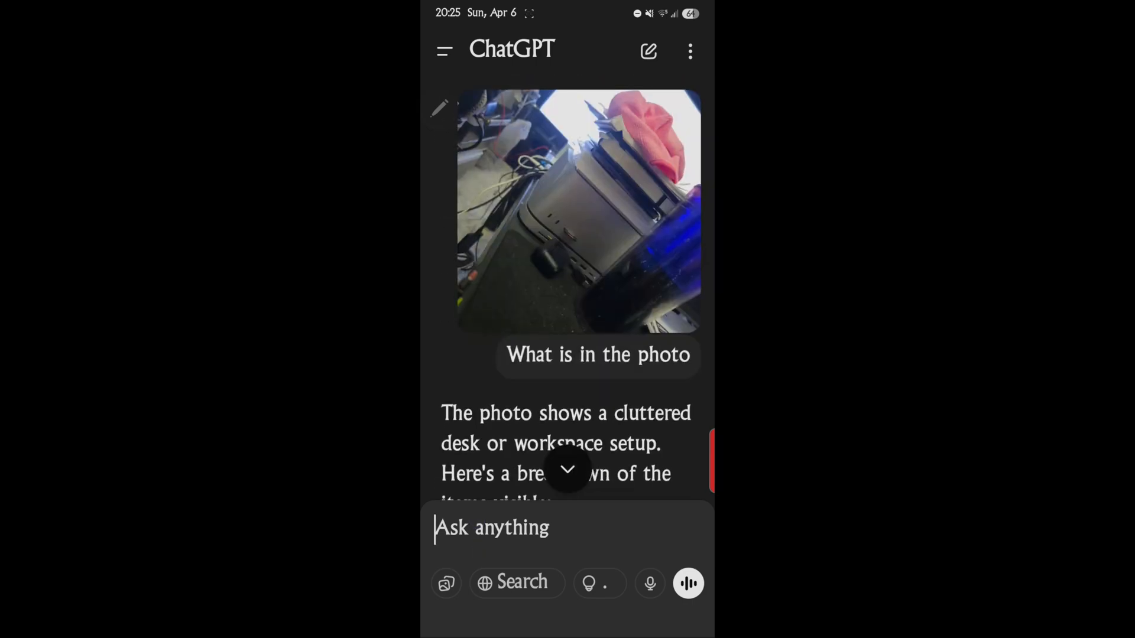
{"action": "left_click", "coordinate": [445, 51]}
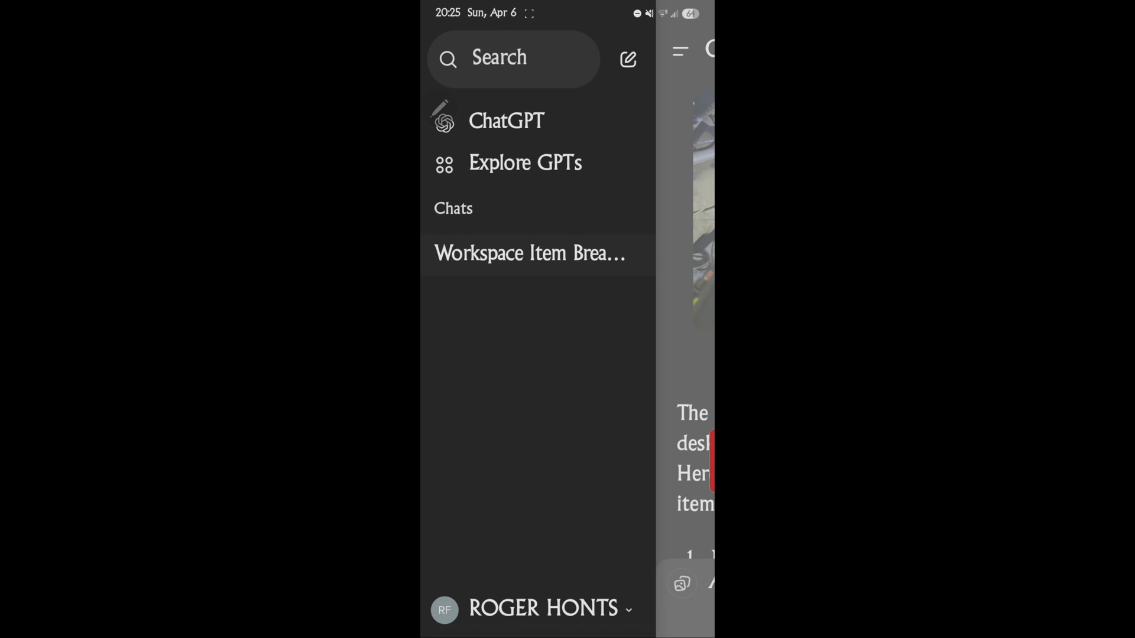